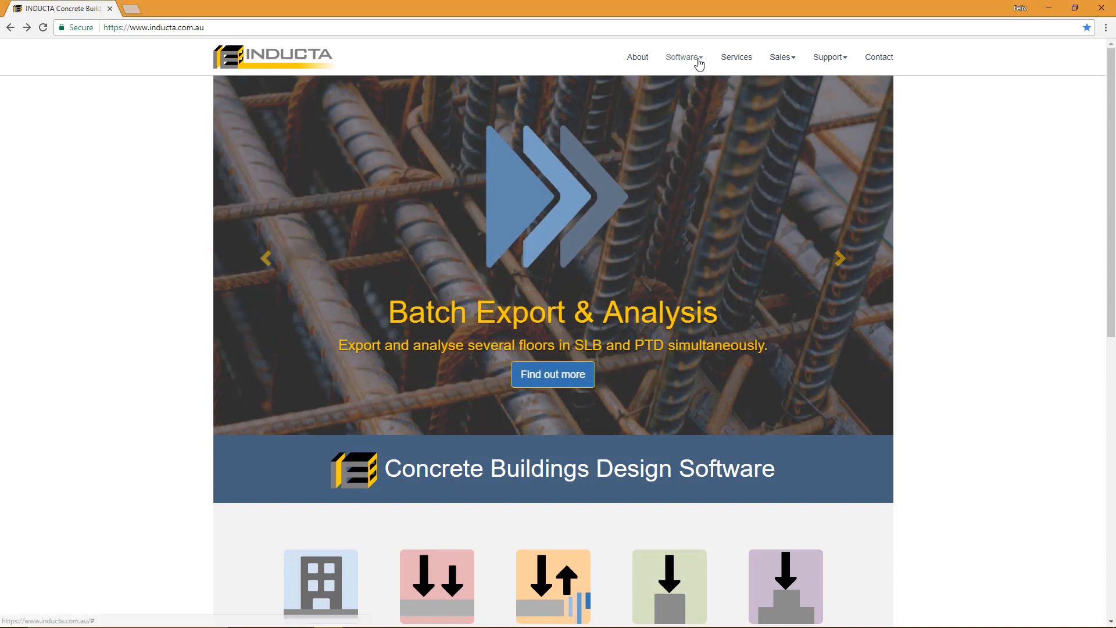
Step: Open the Revit Link page from INDUCTA's Software menu
{"action": "left_click", "coordinate": [648, 193]}
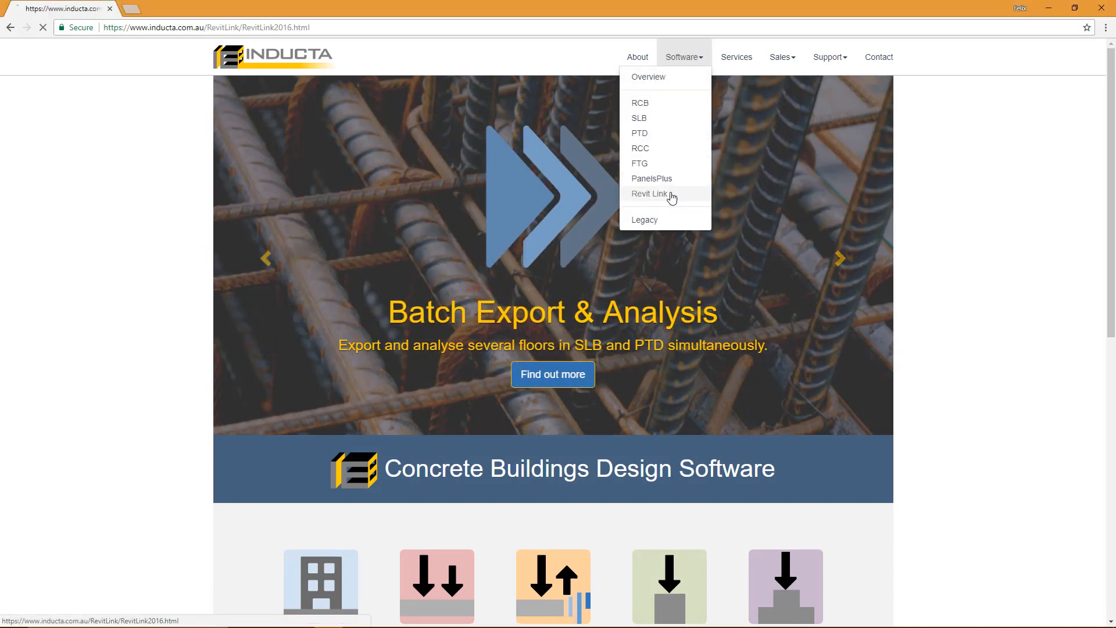
{"action": "left_click", "coordinate": [649, 194]}
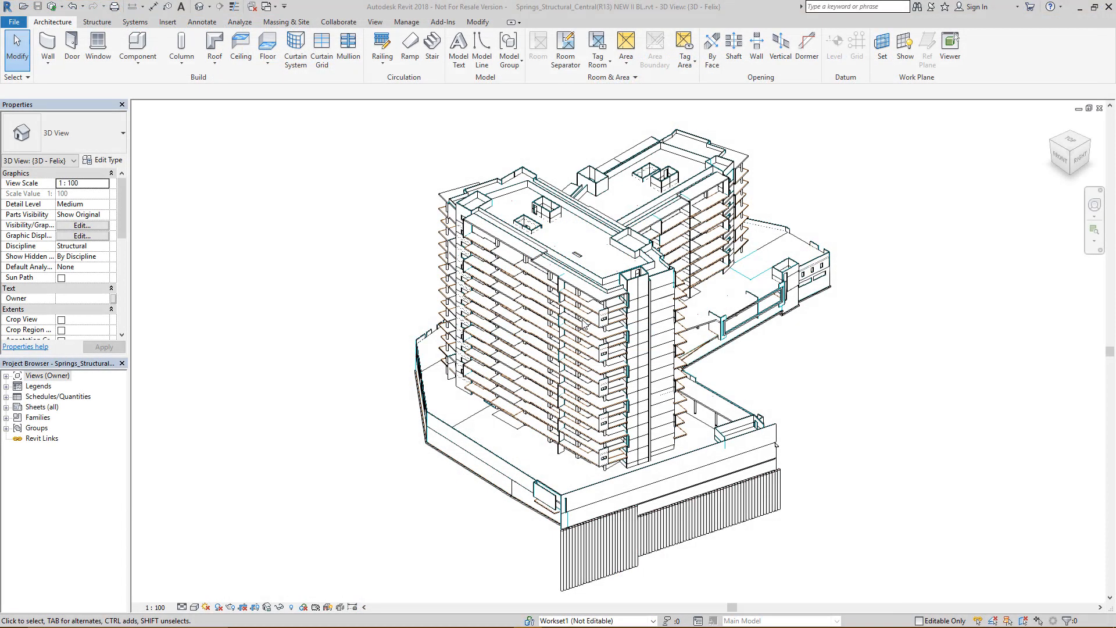
Step: Launch INDUCTA Revit Link 2018 from Add-Ins > External Tools
{"action": "left_click", "coordinate": [444, 21]}
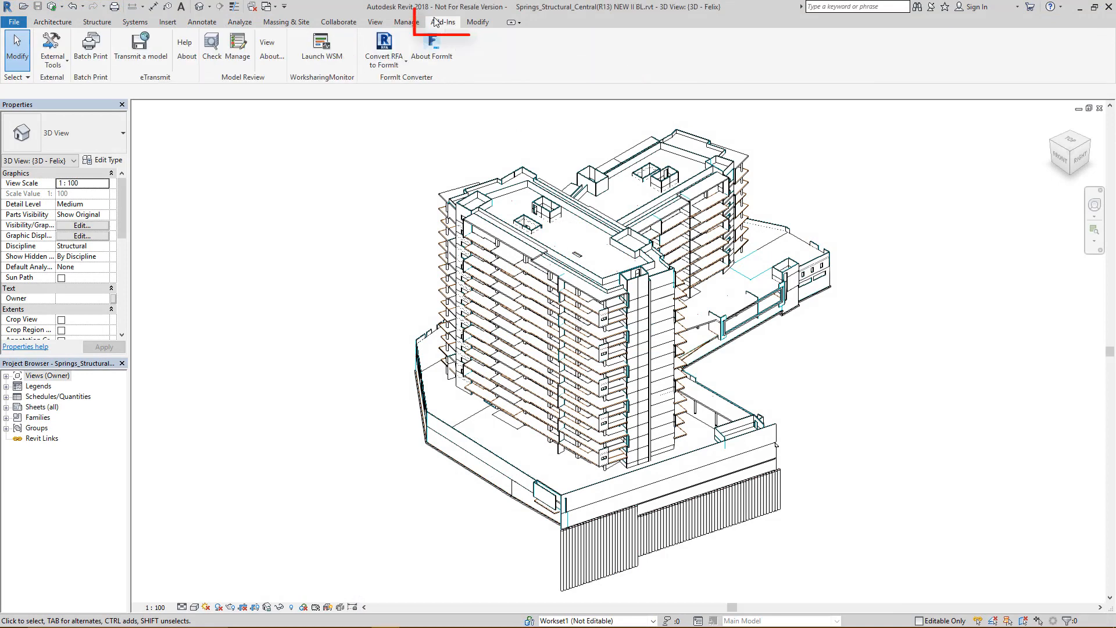
{"action": "left_click", "coordinate": [52, 46]}
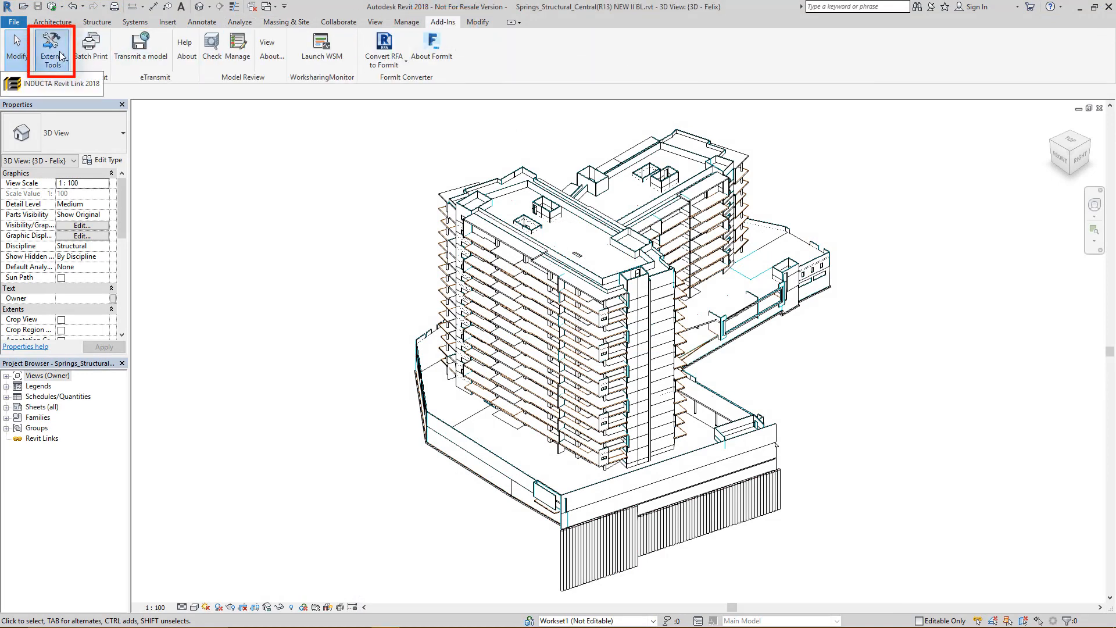
{"action": "left_click", "coordinate": [54, 83]}
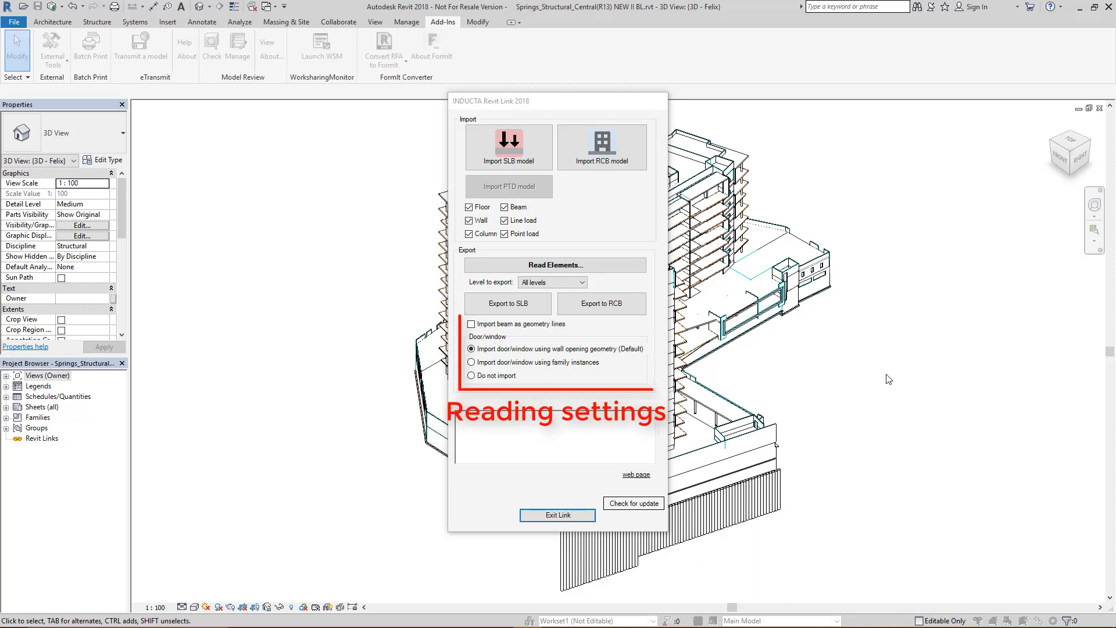
{"action": "mouse_move", "coordinate": [625, 345]}
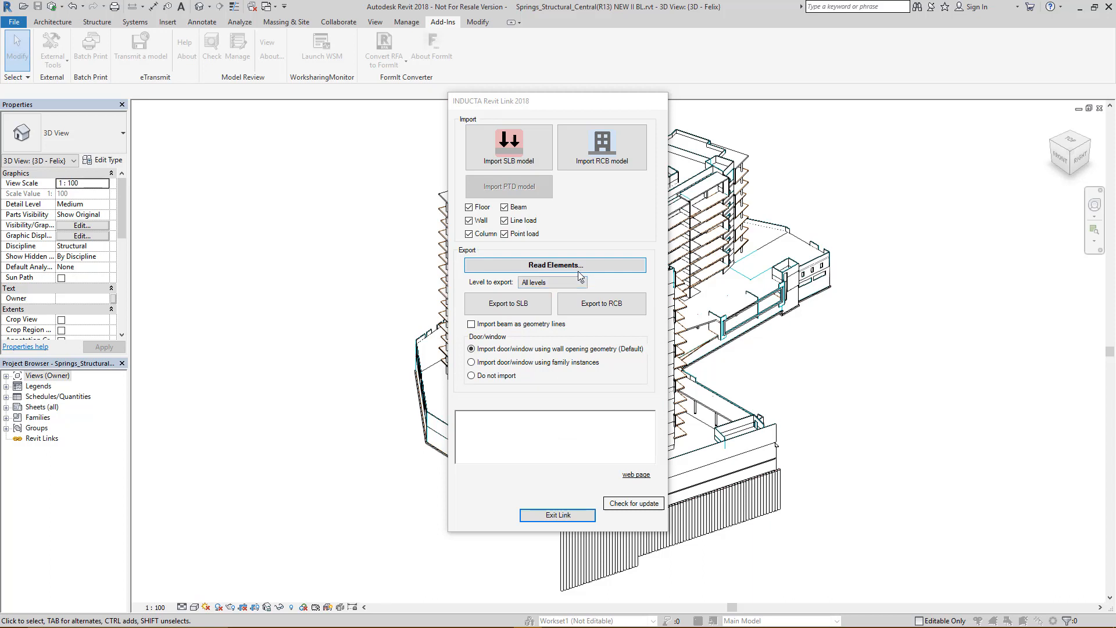
Step: Run Read Elements to count 281 slabs, 688 columns, 50 beams and 1055 walls
{"action": "left_click", "coordinate": [554, 265]}
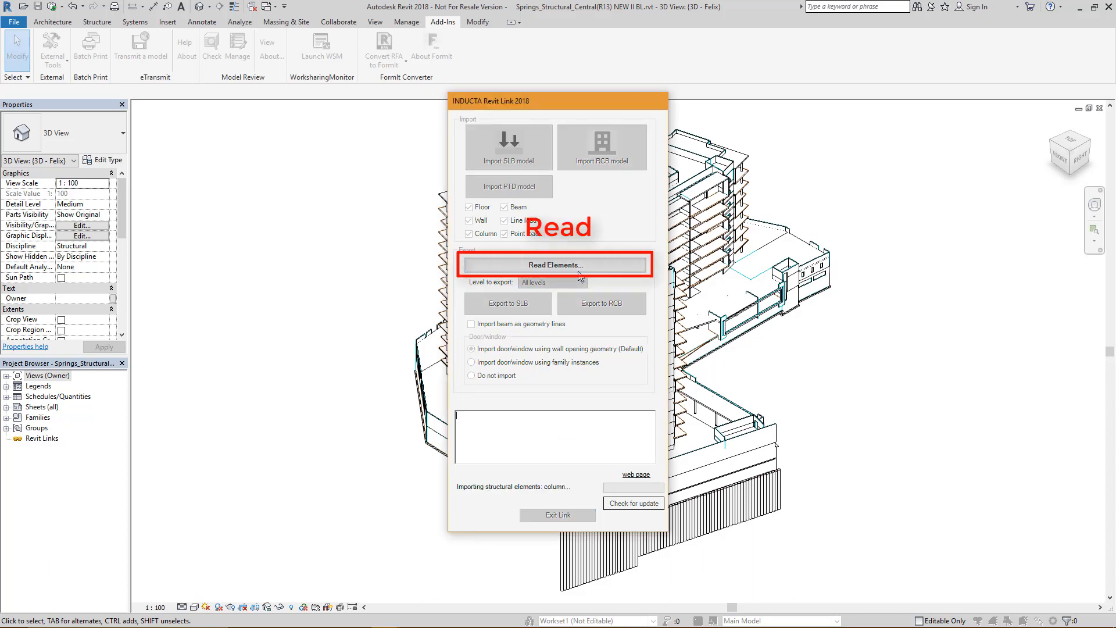
{"action": "left_click", "coordinate": [554, 265]}
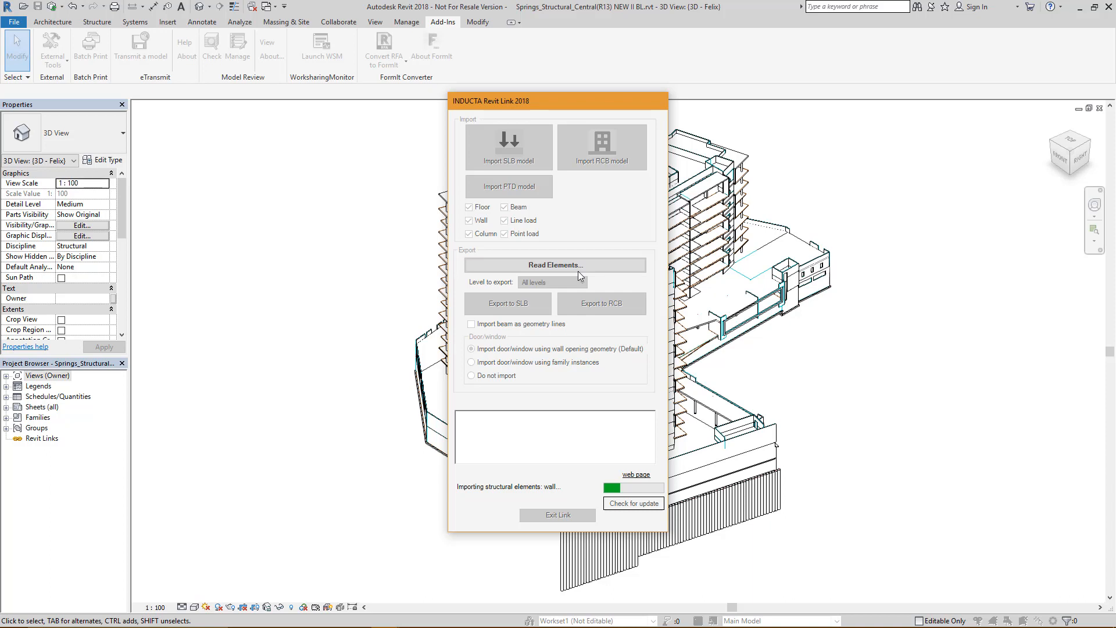
{"action": "left_click", "coordinate": [555, 265]}
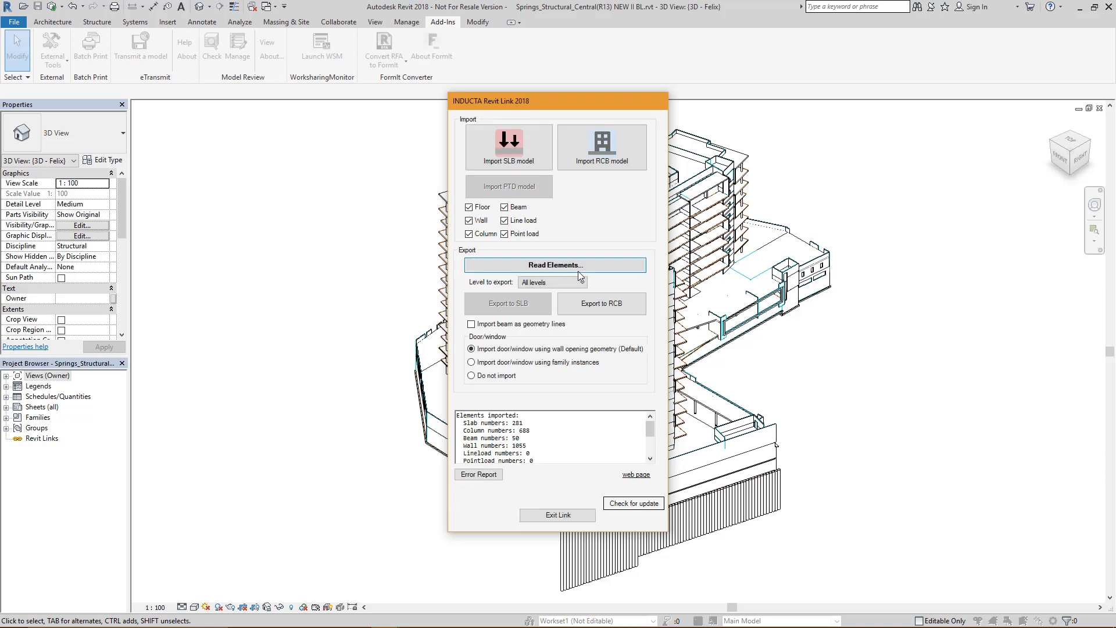
{"action": "left_click", "coordinate": [600, 304]}
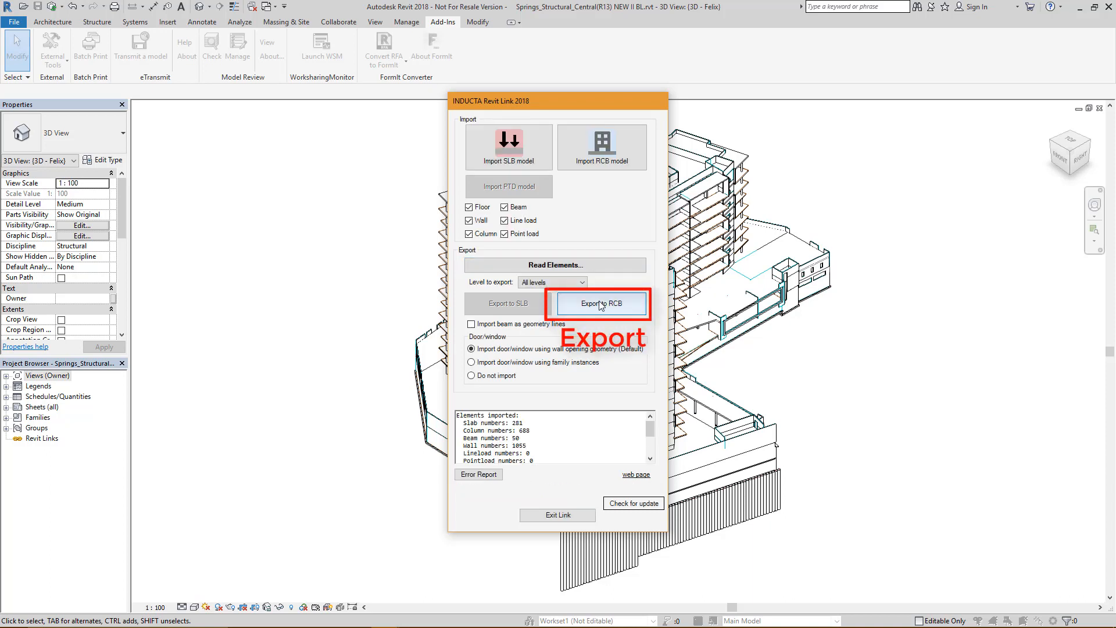
Step: Export the model to RCB as file.rcbx on the Desktop, then switch to RCB
{"action": "left_click", "coordinate": [599, 302]}
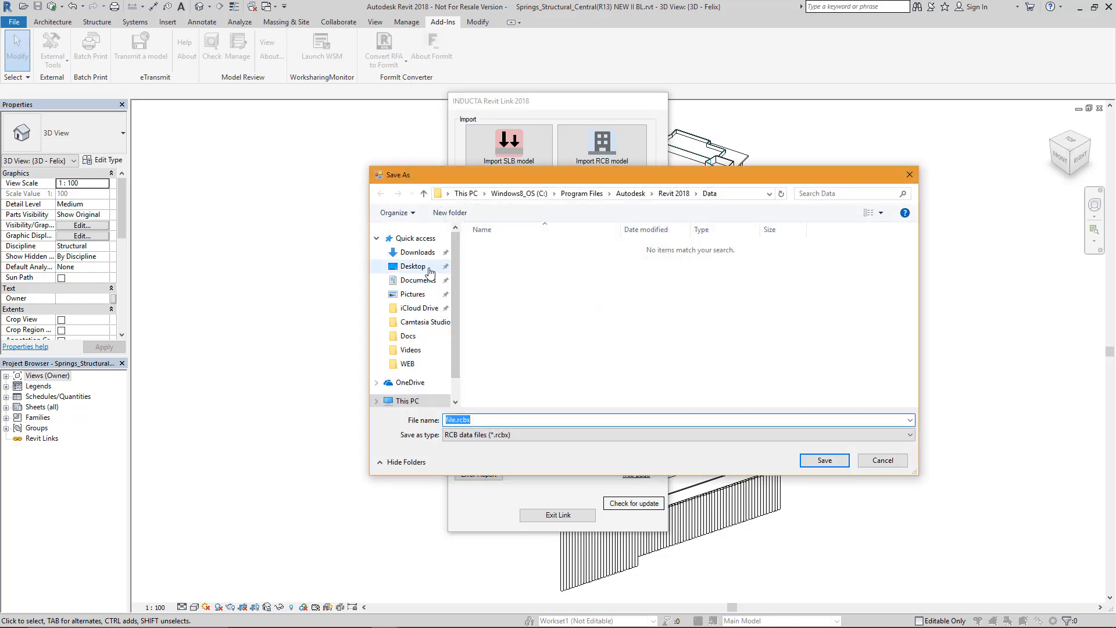
{"action": "left_click", "coordinate": [412, 266]}
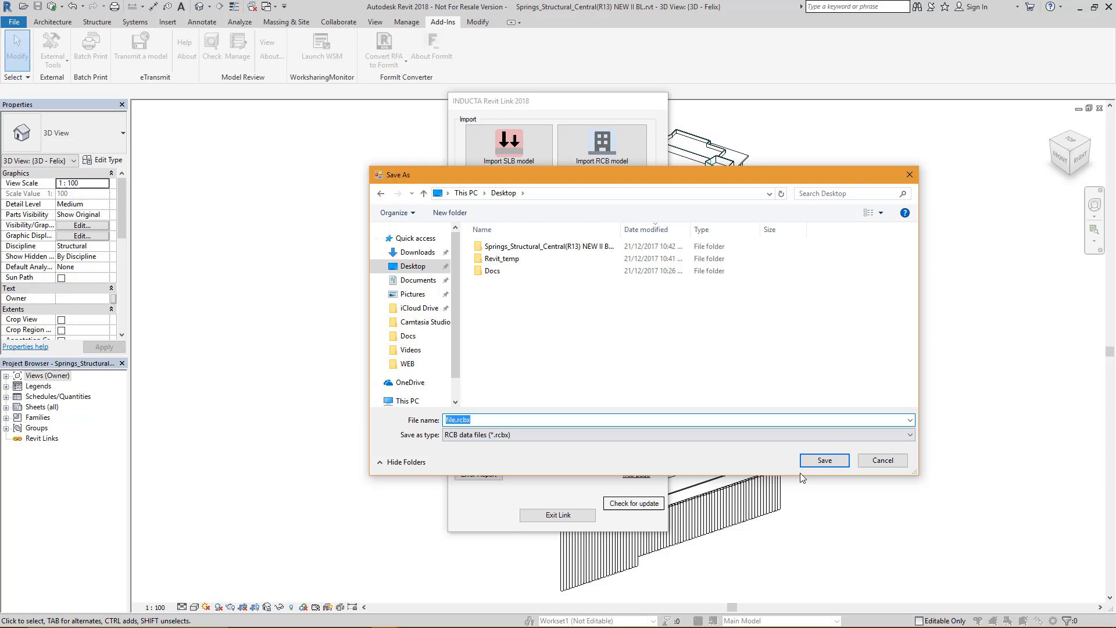
{"action": "left_click", "coordinate": [824, 459]}
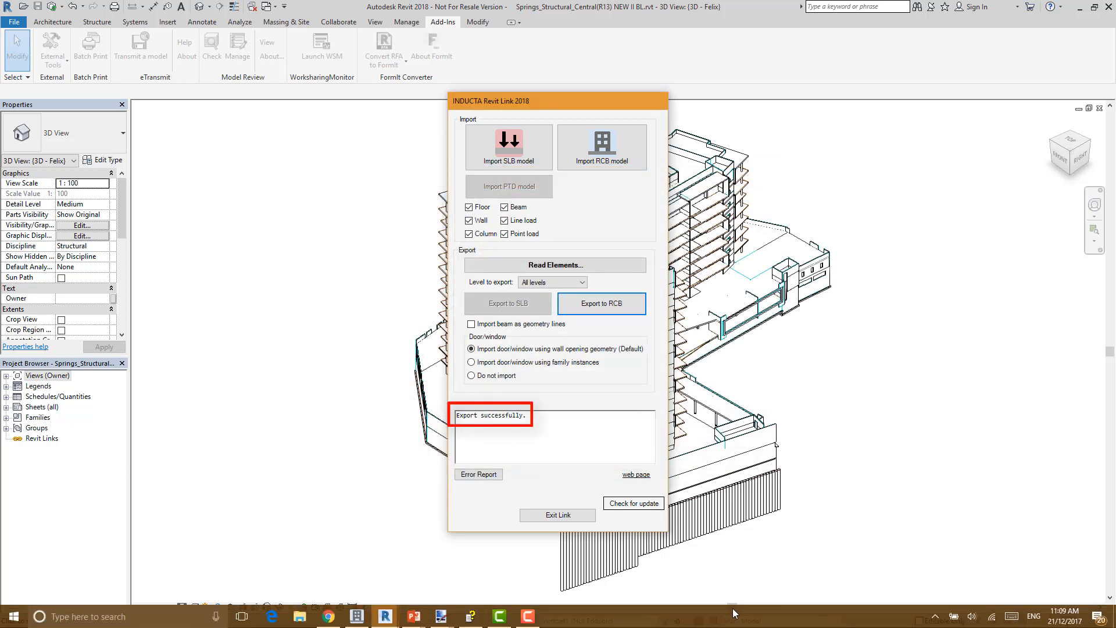
{"action": "left_click", "coordinate": [355, 616]}
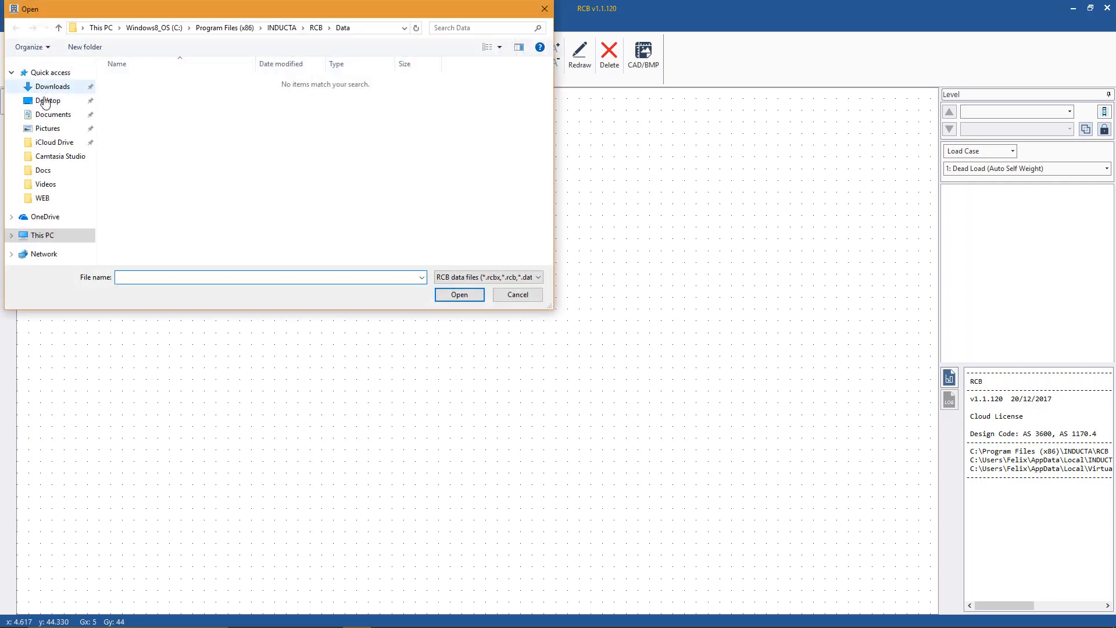
Step: Open file.rcbx from the Desktop in RCB
{"action": "left_click", "coordinate": [47, 99]}
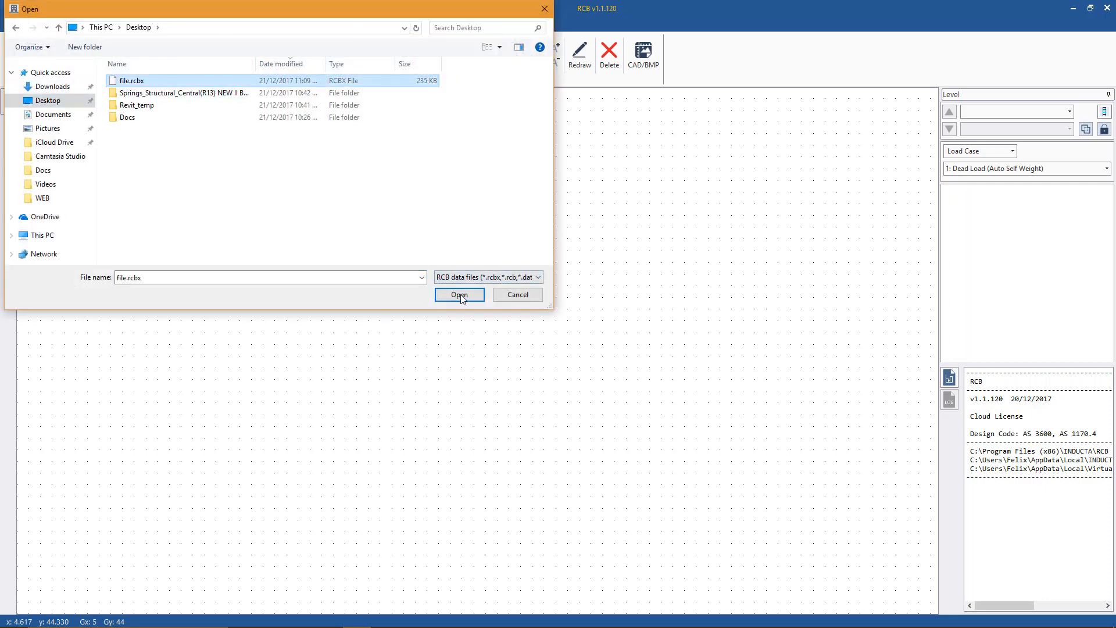
{"action": "left_click", "coordinate": [459, 295]}
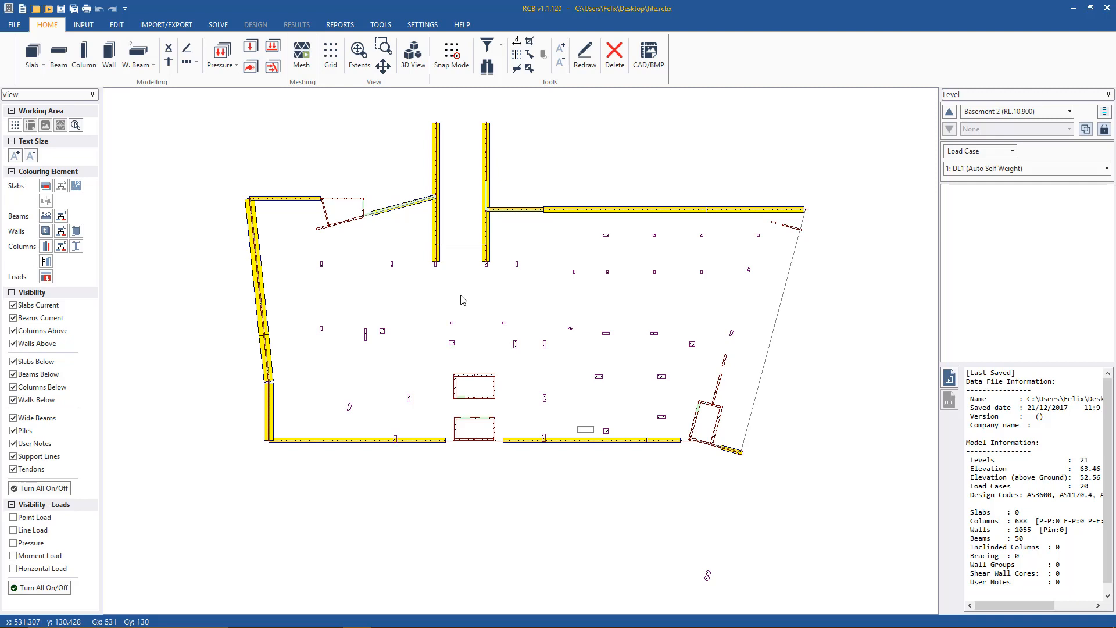
{"action": "left_click", "coordinate": [380, 24]}
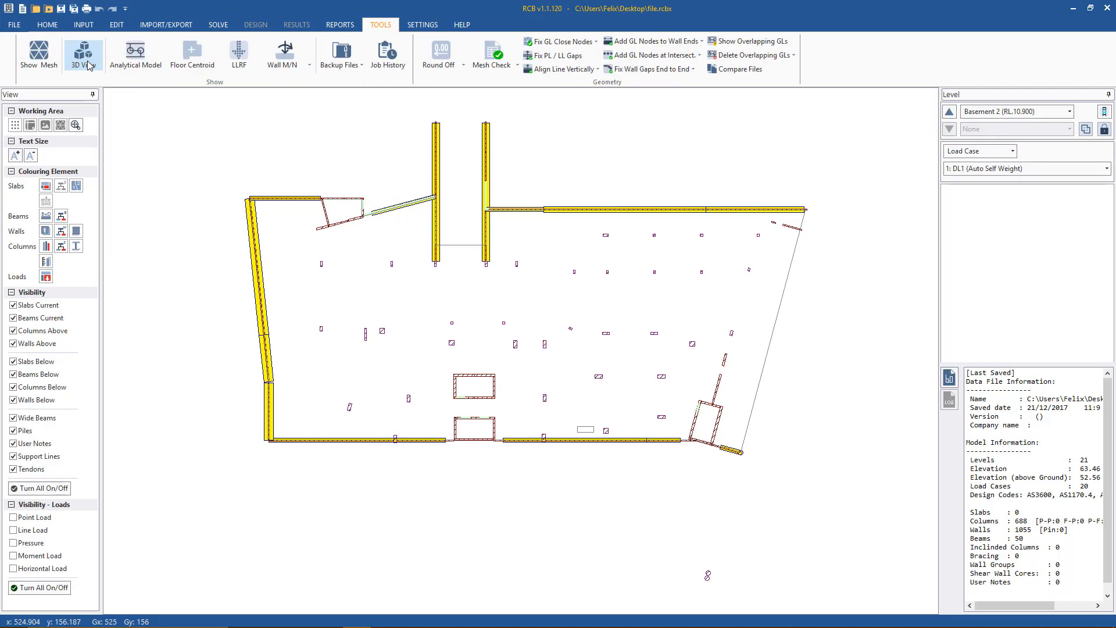
{"action": "left_click", "coordinate": [83, 54]}
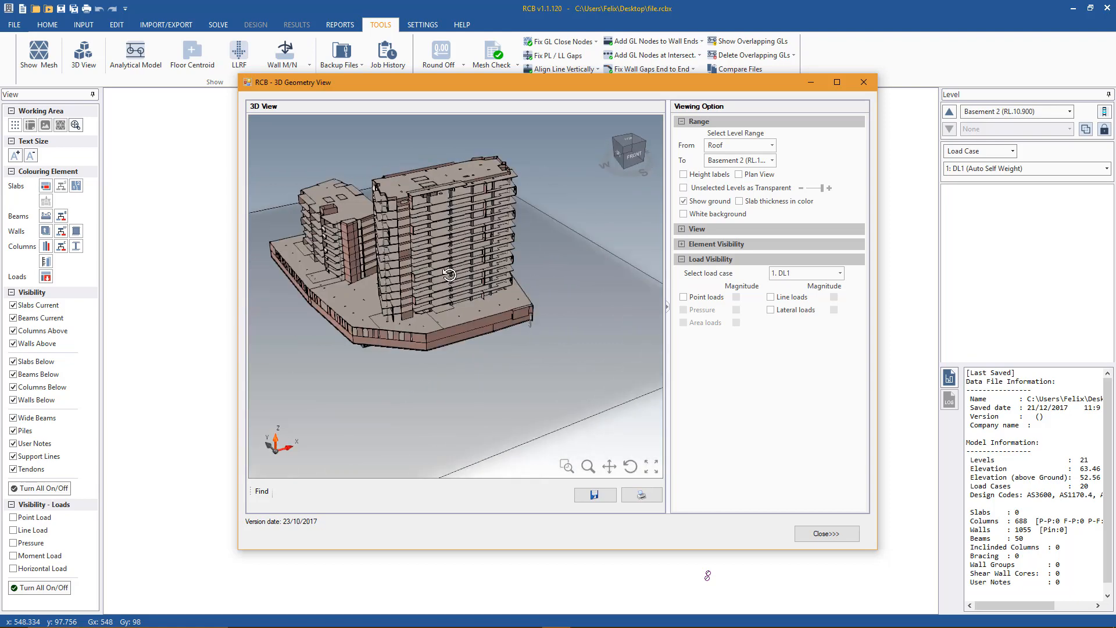
{"action": "left_click_drag", "start_coordinate": [448, 275], "coordinate": [368, 272]}
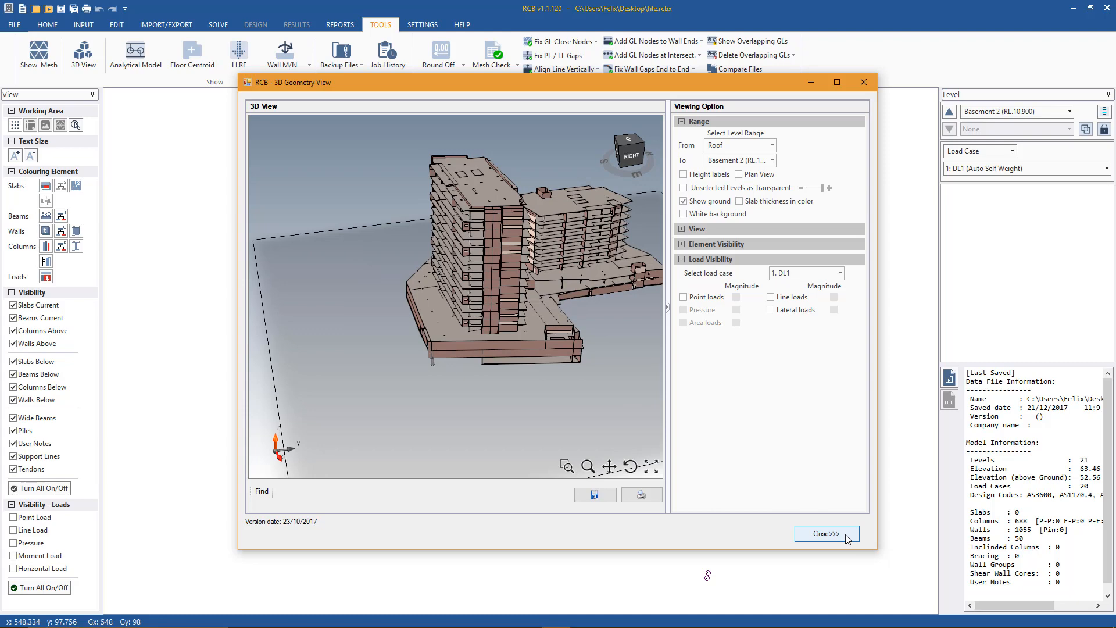
{"action": "left_click", "coordinate": [827, 534]}
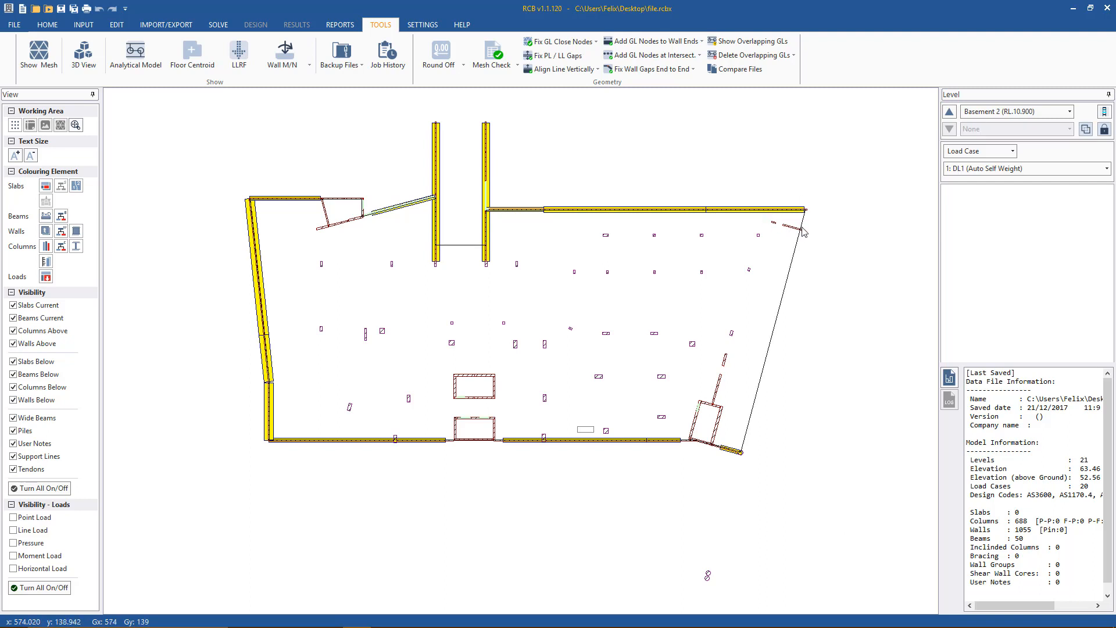
Step: Select the basement slab outline, then step up levels from Basement 2 to 1st FLOOR
{"action": "left_click", "coordinate": [783, 221]}
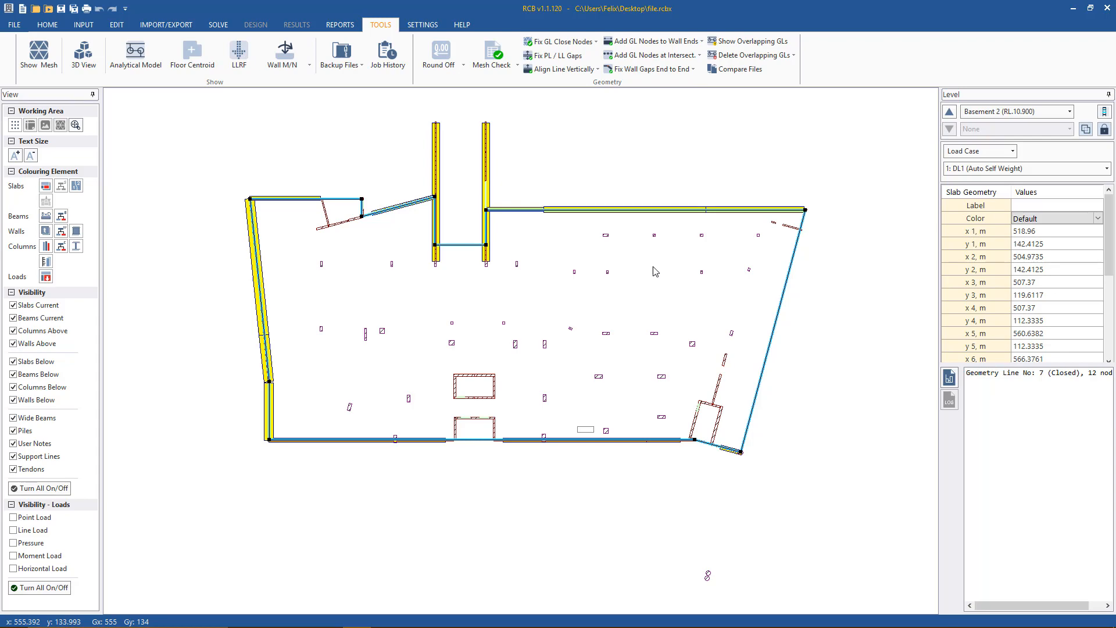
{"action": "left_click", "coordinate": [949, 111]}
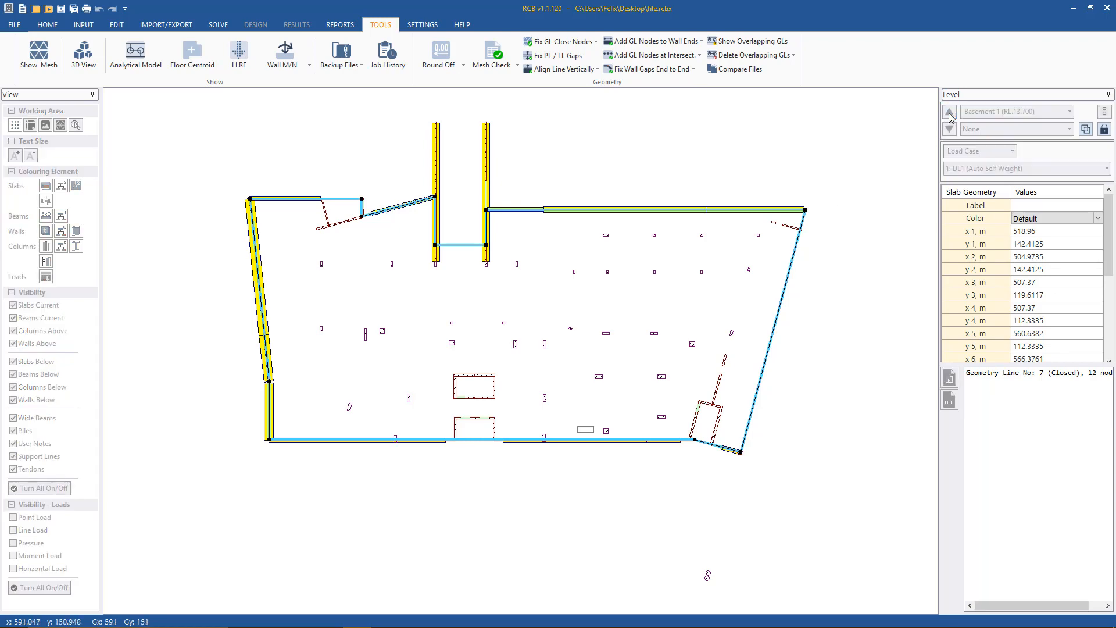
{"action": "left_click", "coordinate": [950, 111]}
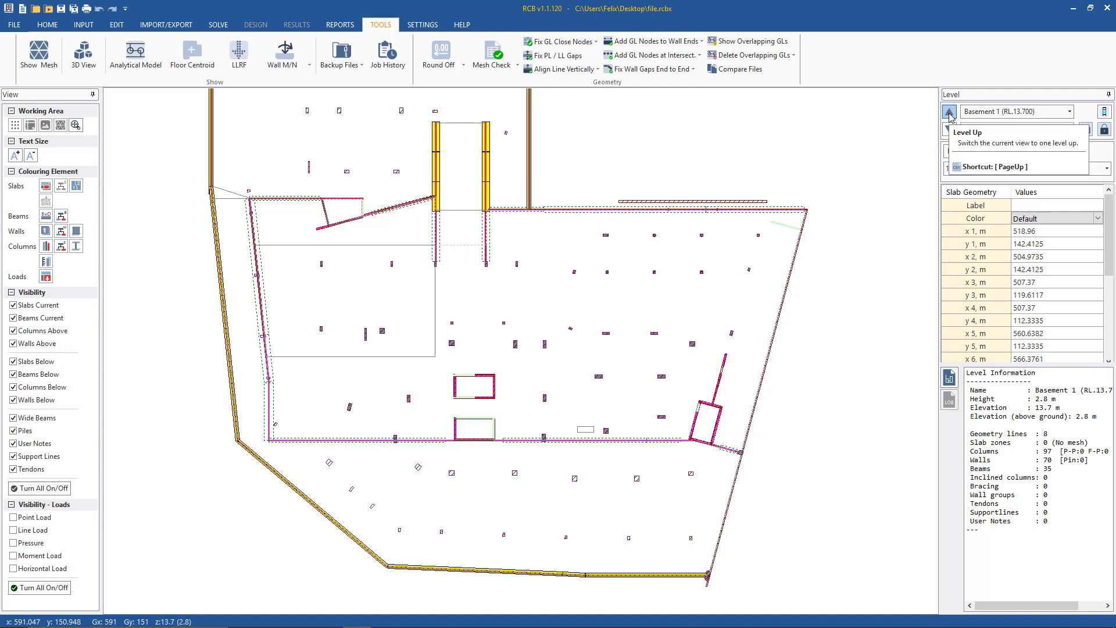
{"action": "left_click", "coordinate": [948, 112]}
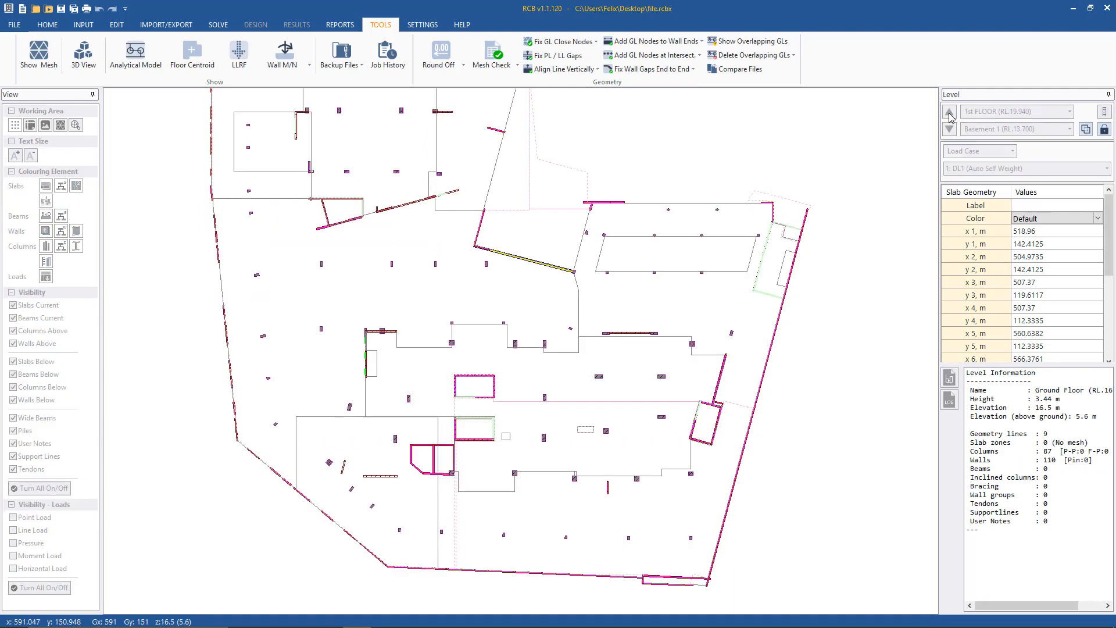
{"action": "left_click", "coordinate": [949, 111]}
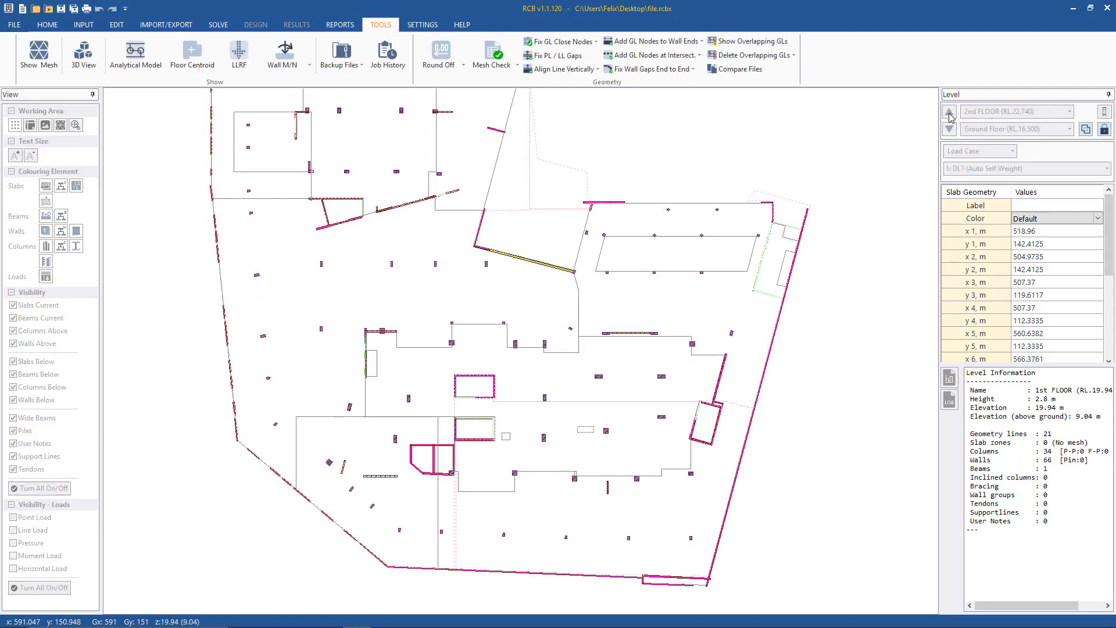